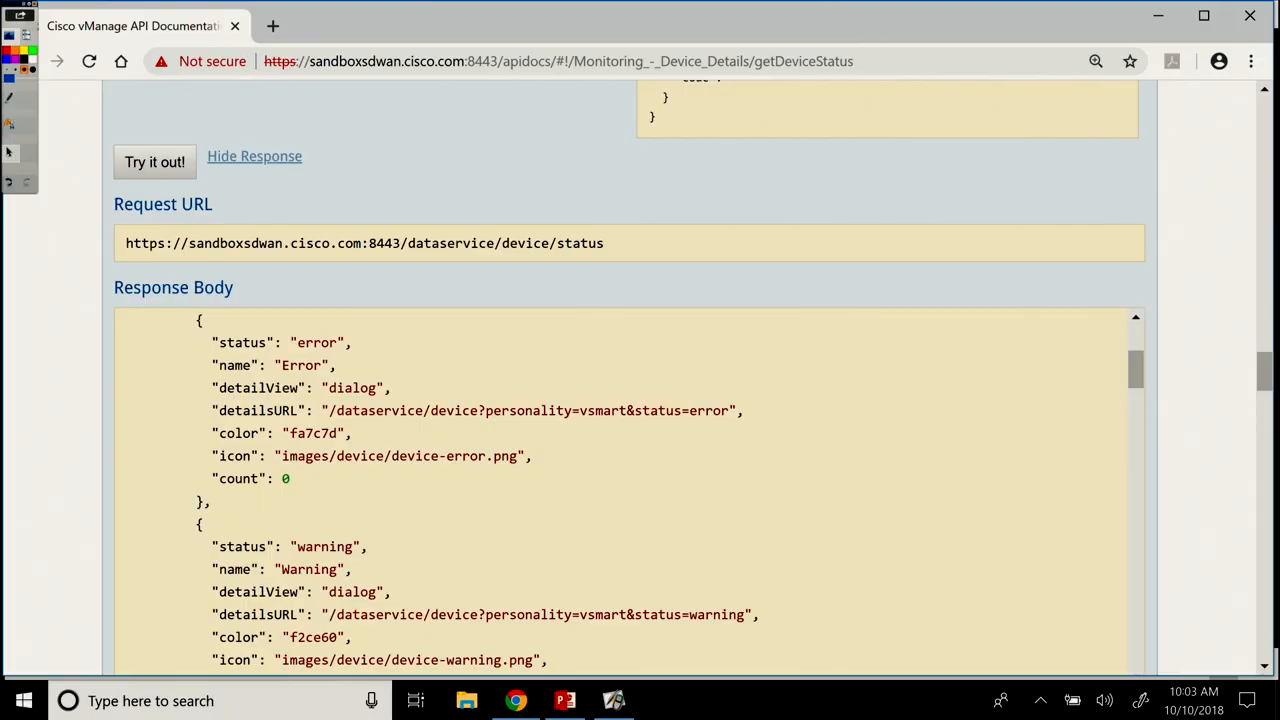
Step: Scroll through the API section list and expand 'Monitoring - Interface Statistics'
{"action": "scroll", "scroll_direction": "down", "scroll_amount": 3}
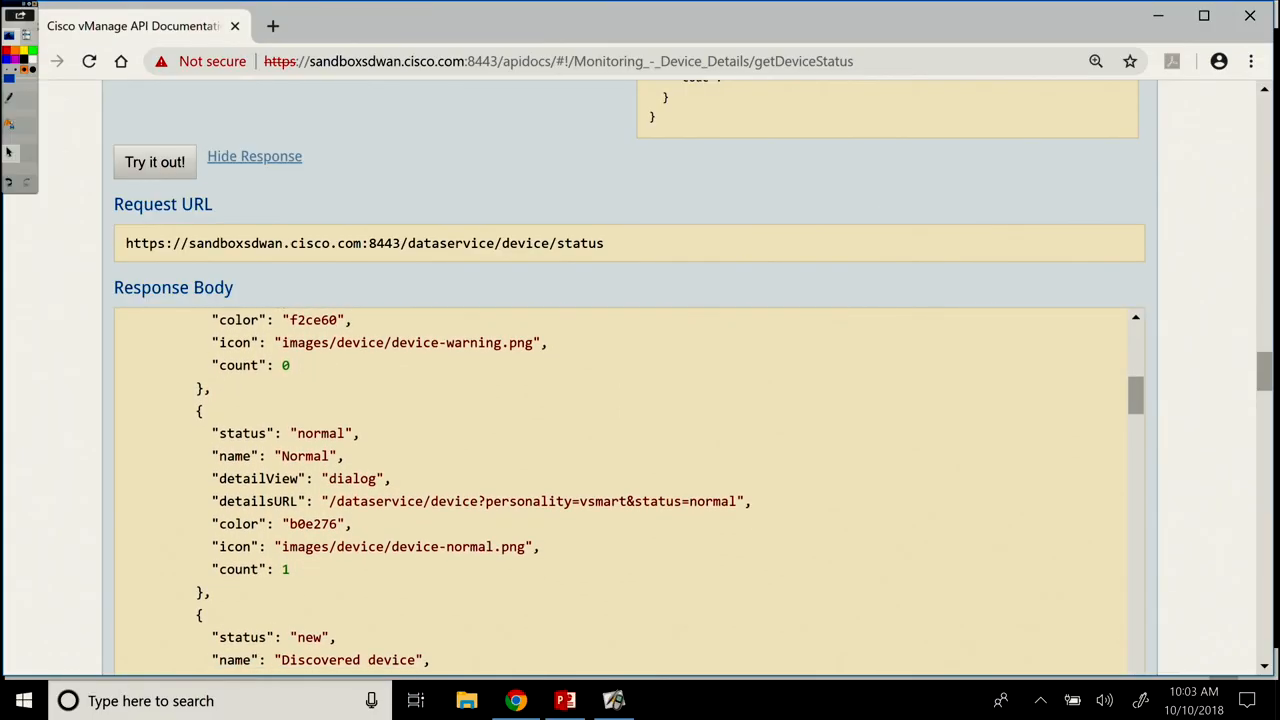
{"action": "scroll", "scroll_direction": "down", "scroll_amount": 3}
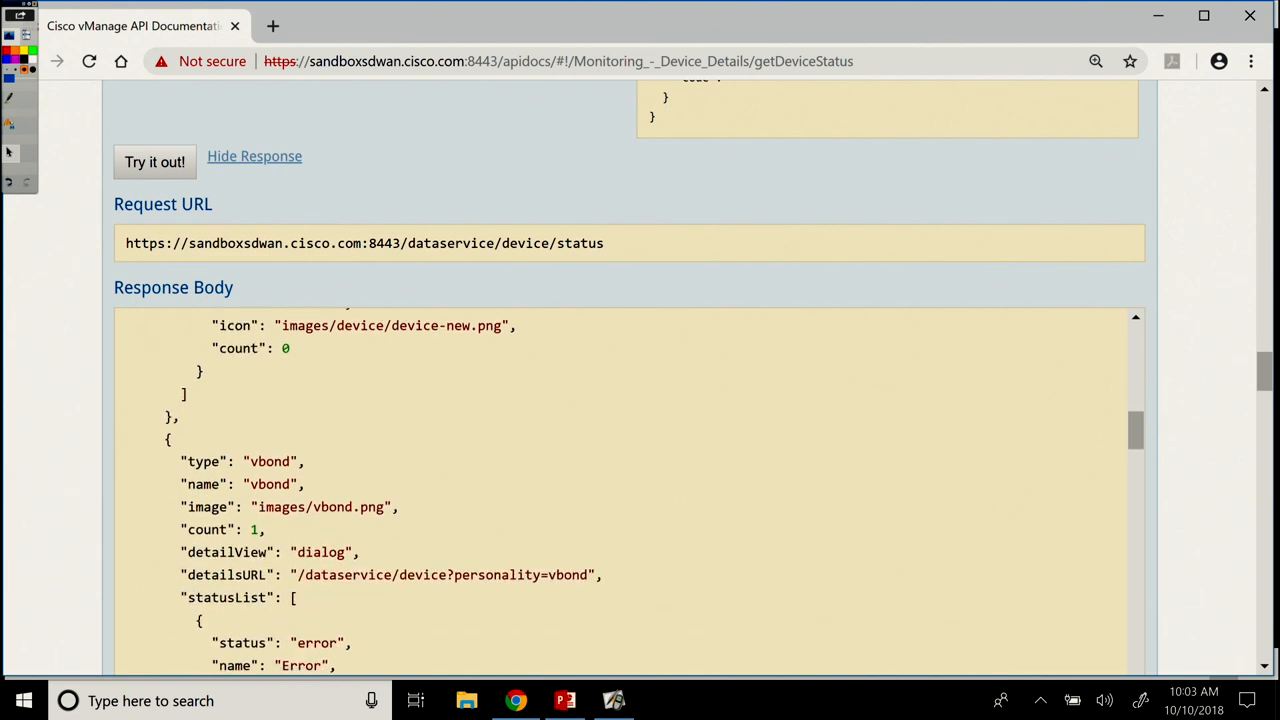
{"action": "scroll", "scroll_direction": "down", "scroll_amount": 3}
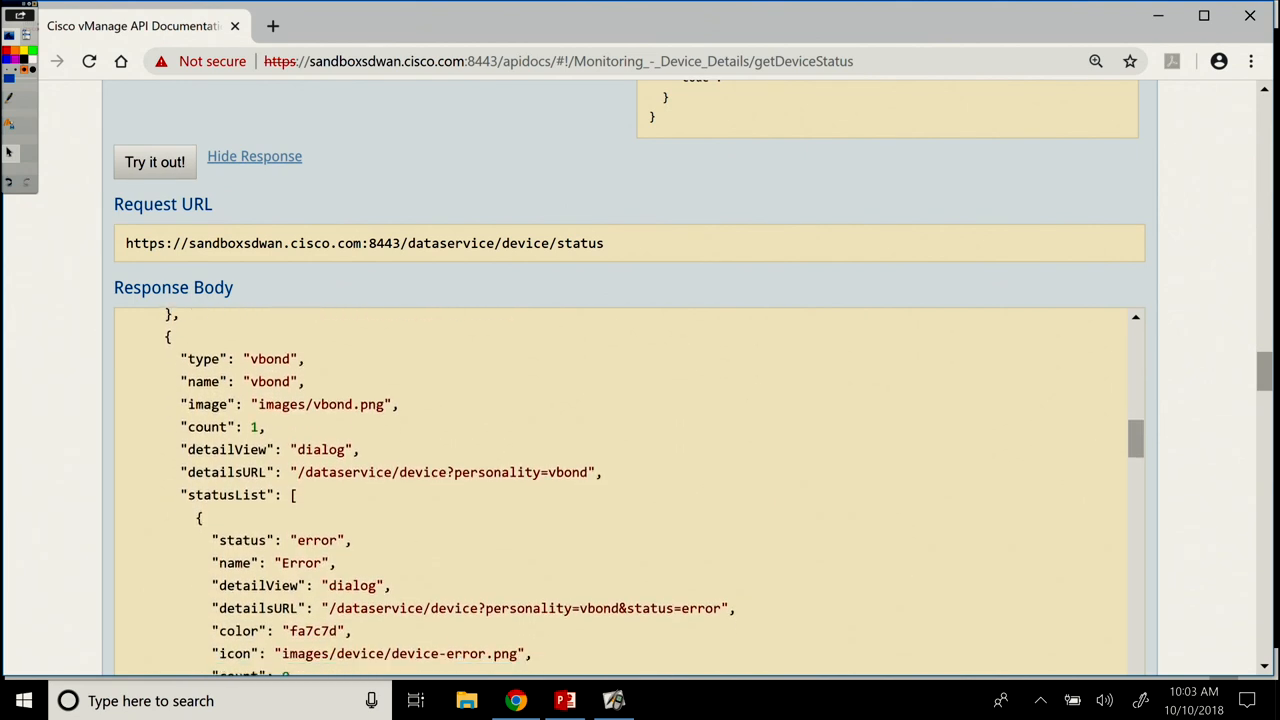
{"action": "scroll", "scroll_direction": "down", "scroll_amount": 3}
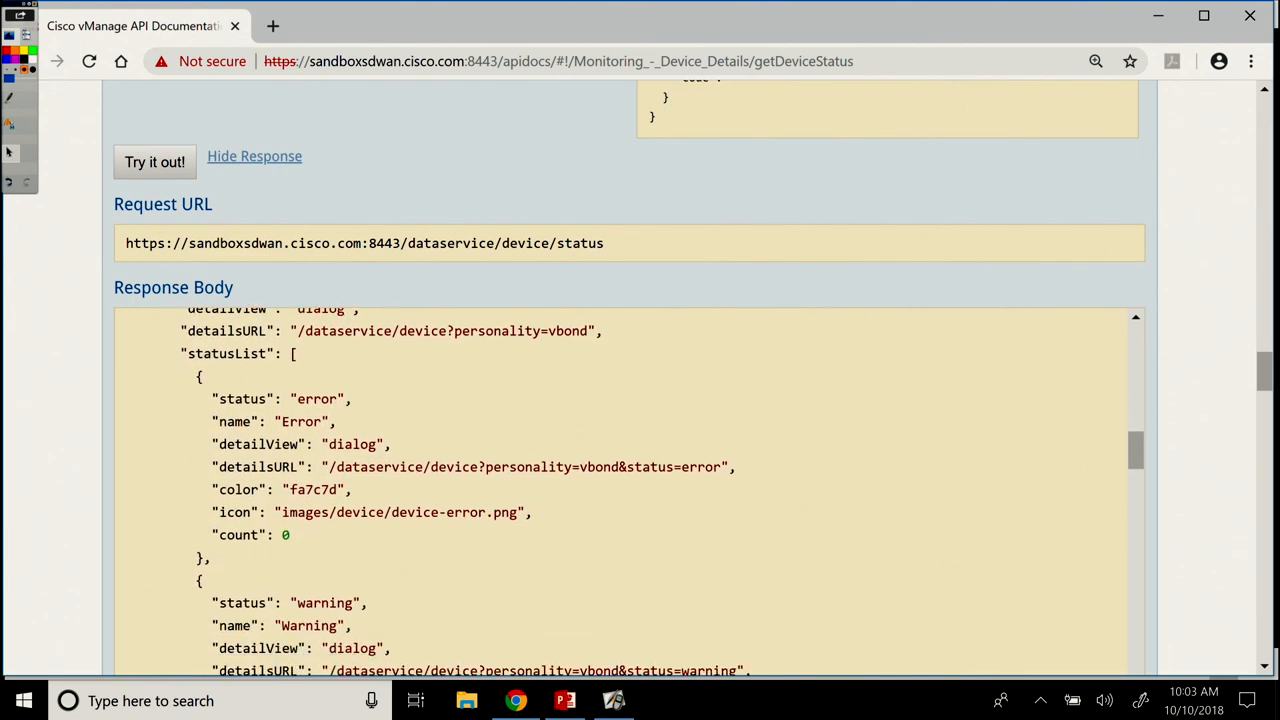
{"action": "scroll", "scroll_direction": "down", "scroll_amount": 3}
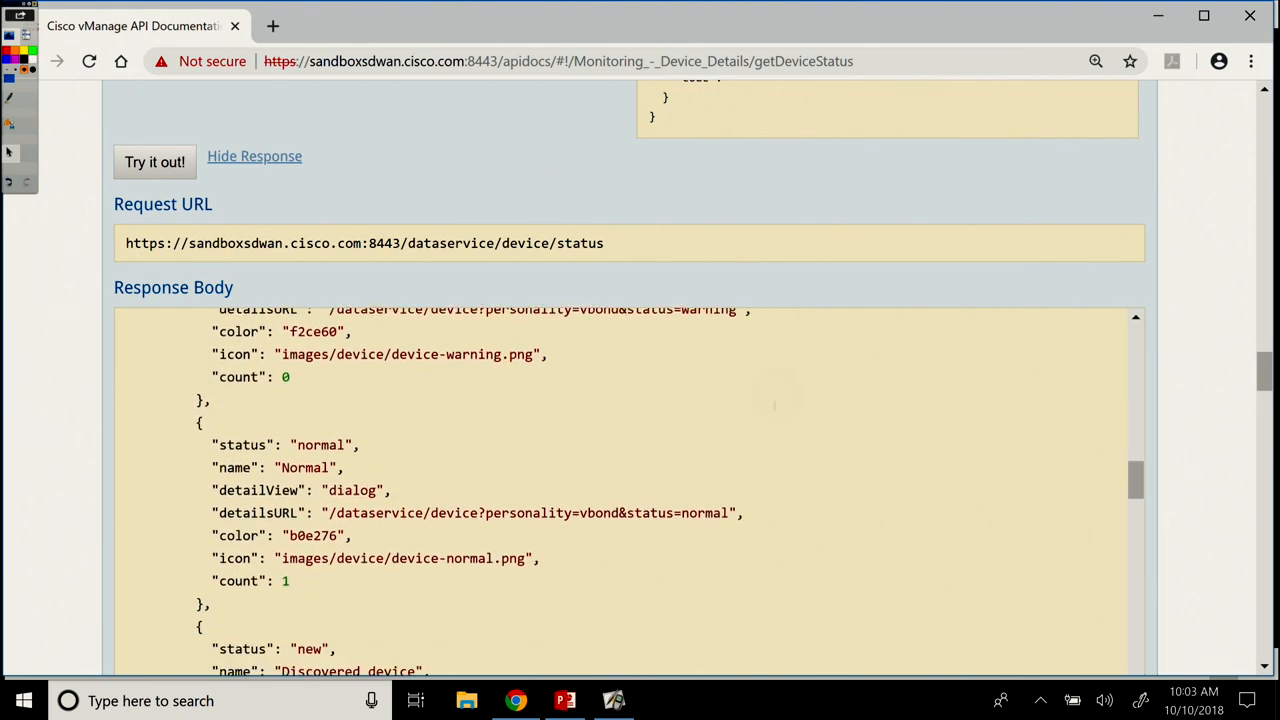
{"action": "scroll", "scroll_direction": "down", "scroll_amount": 3}
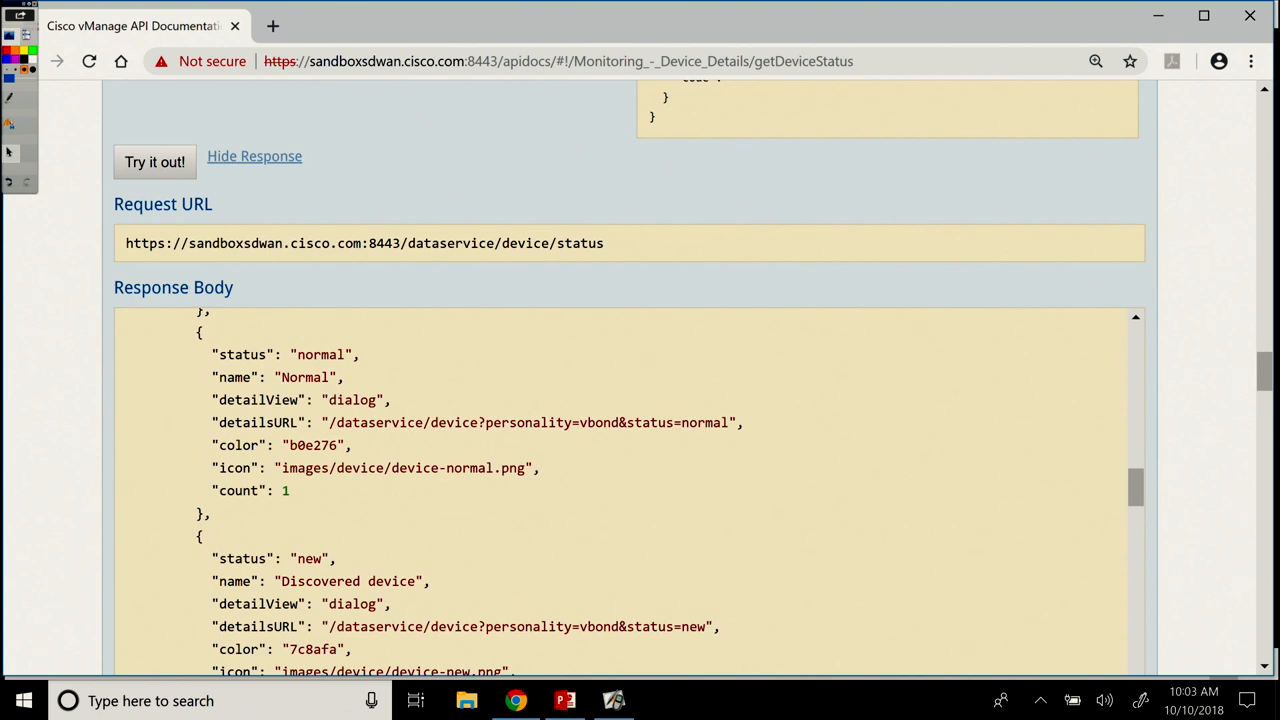
{"action": "scroll", "scroll_direction": "down", "scroll_amount": 3}
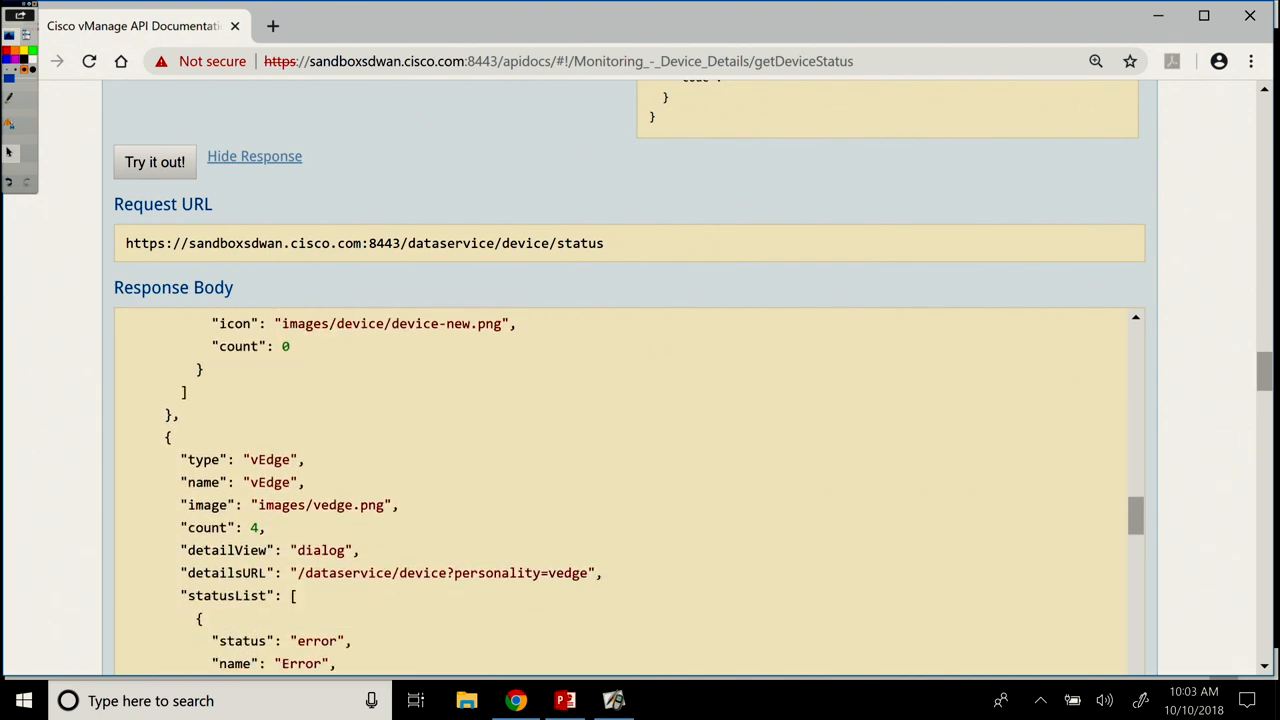
{"action": "scroll", "scroll_direction": "down", "scroll_amount": 3}
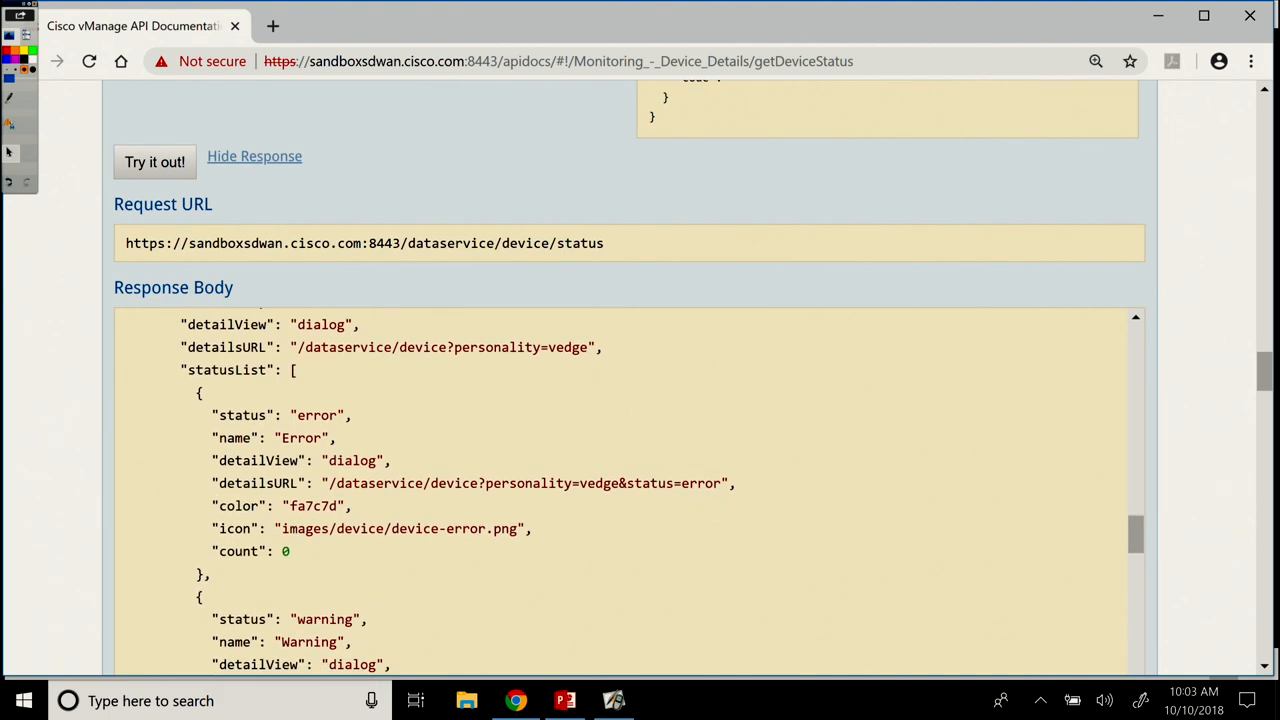
{"action": "scroll", "scroll_direction": "down", "scroll_amount": 3}
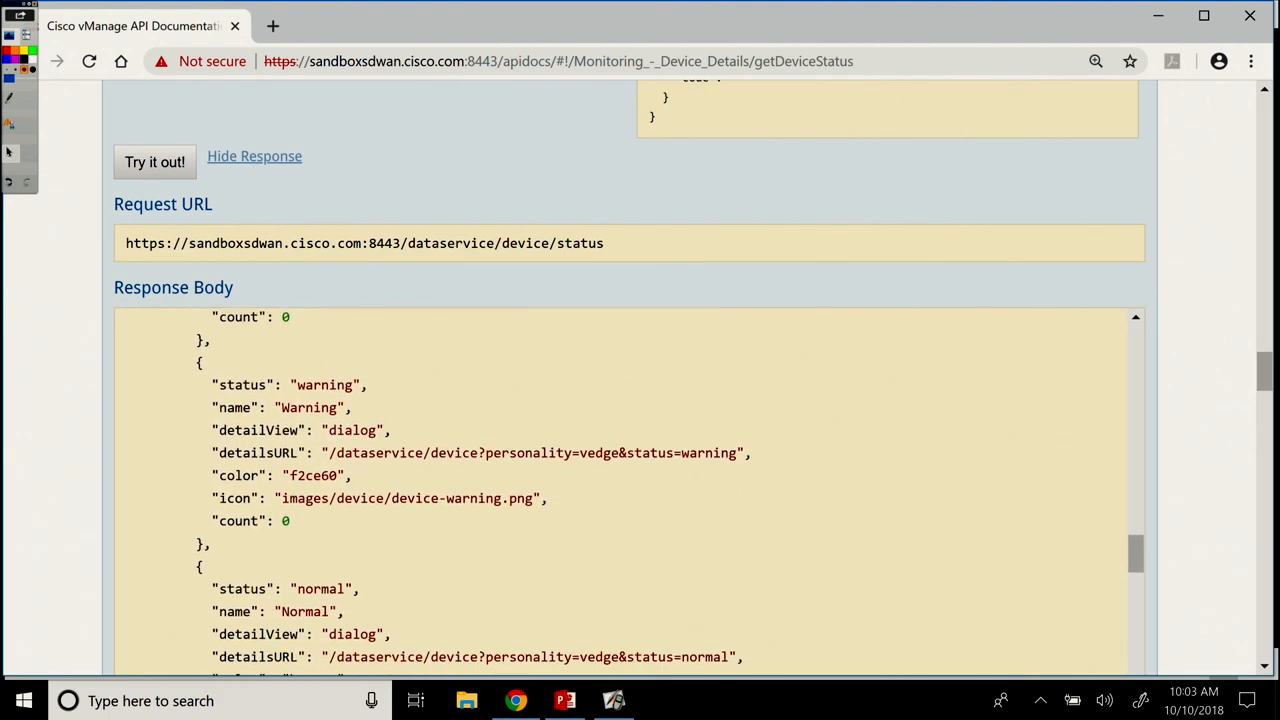
{"action": "scroll", "scroll_direction": "down", "scroll_amount": 3}
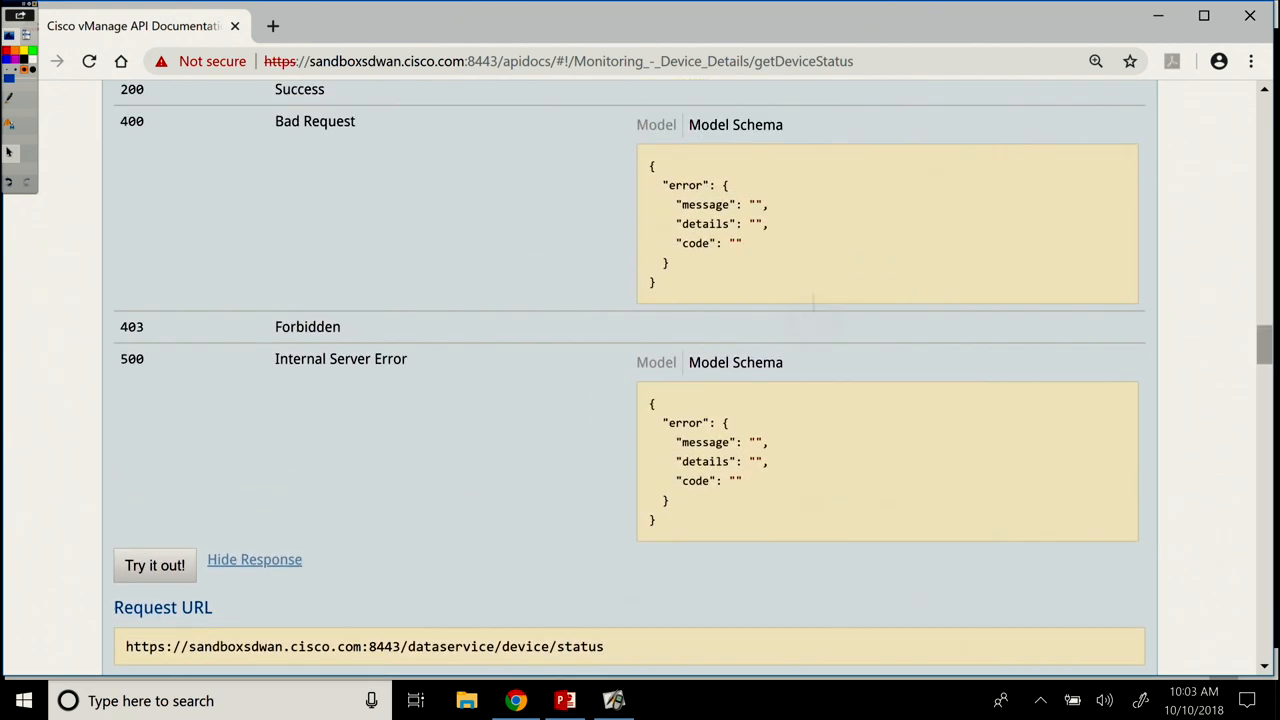
{"action": "scroll", "scroll_direction": "up", "scroll_amount": 3}
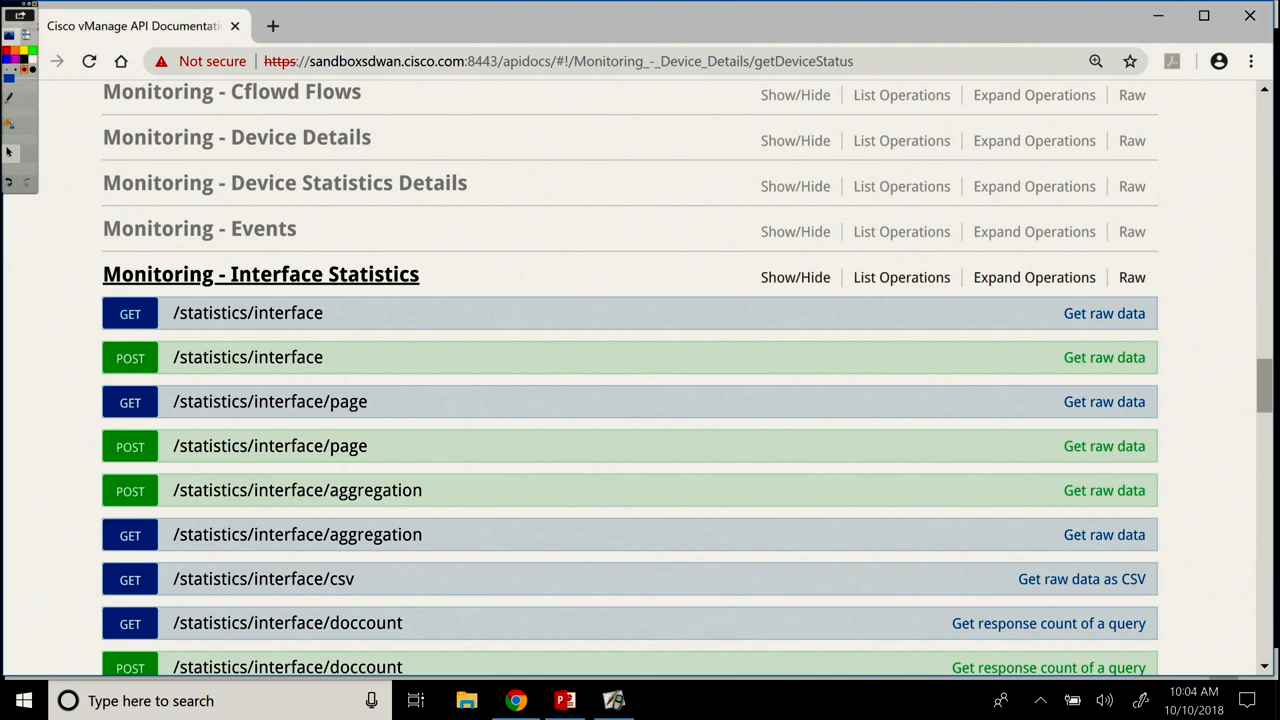
{"action": "left_click", "coordinate": [247, 312]}
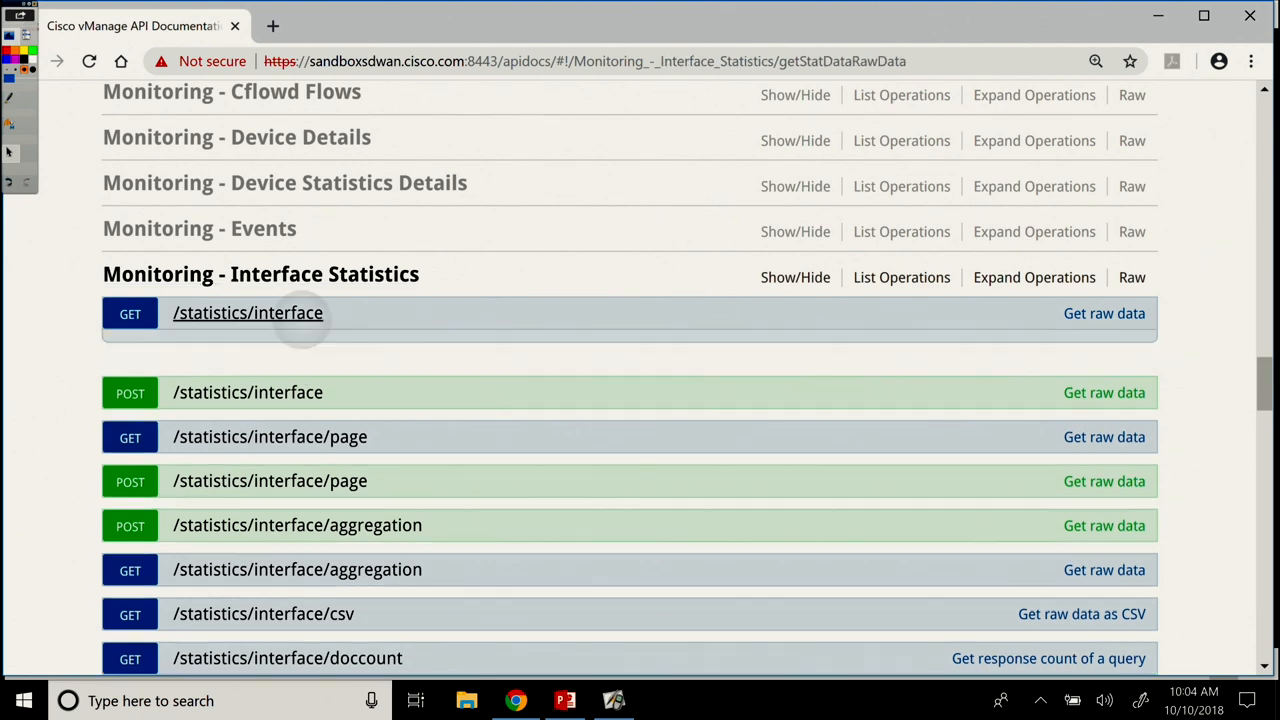
Step: Expand GET /statistics/interface to show its query parameter and response codes
{"action": "left_click", "coordinate": [247, 312]}
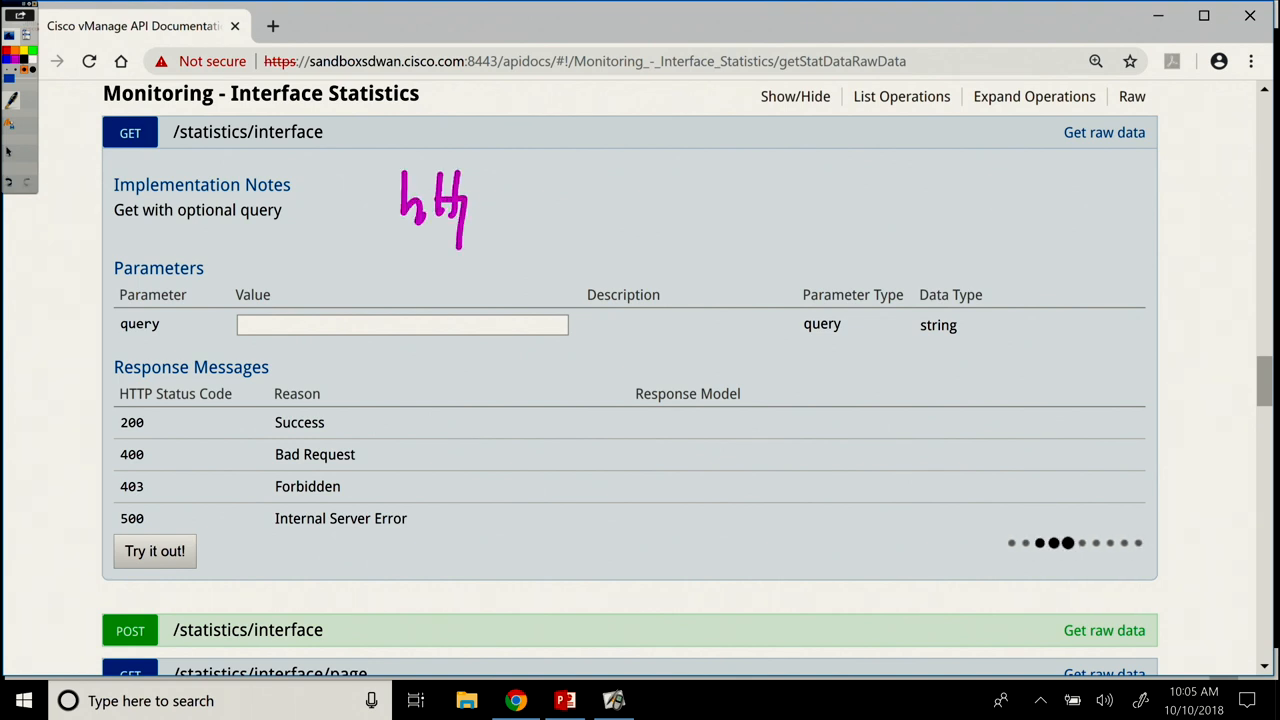
Step: Run GET /statistics/interface with 'Try it out!' to fetch interface statistics
{"action": "left_click_drag", "start_coordinate": [470, 205], "coordinate": [560, 220]}
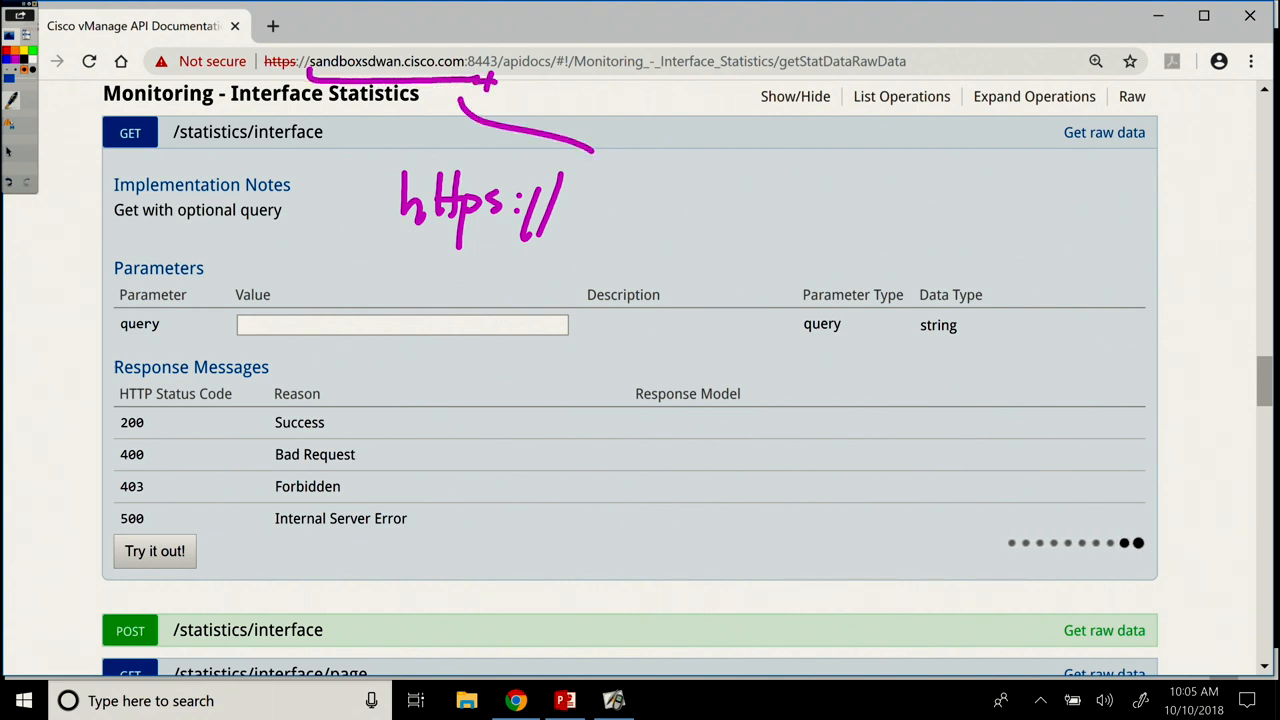
{"action": "left_click_drag", "start_coordinate": [595, 150], "coordinate": [745, 240]}
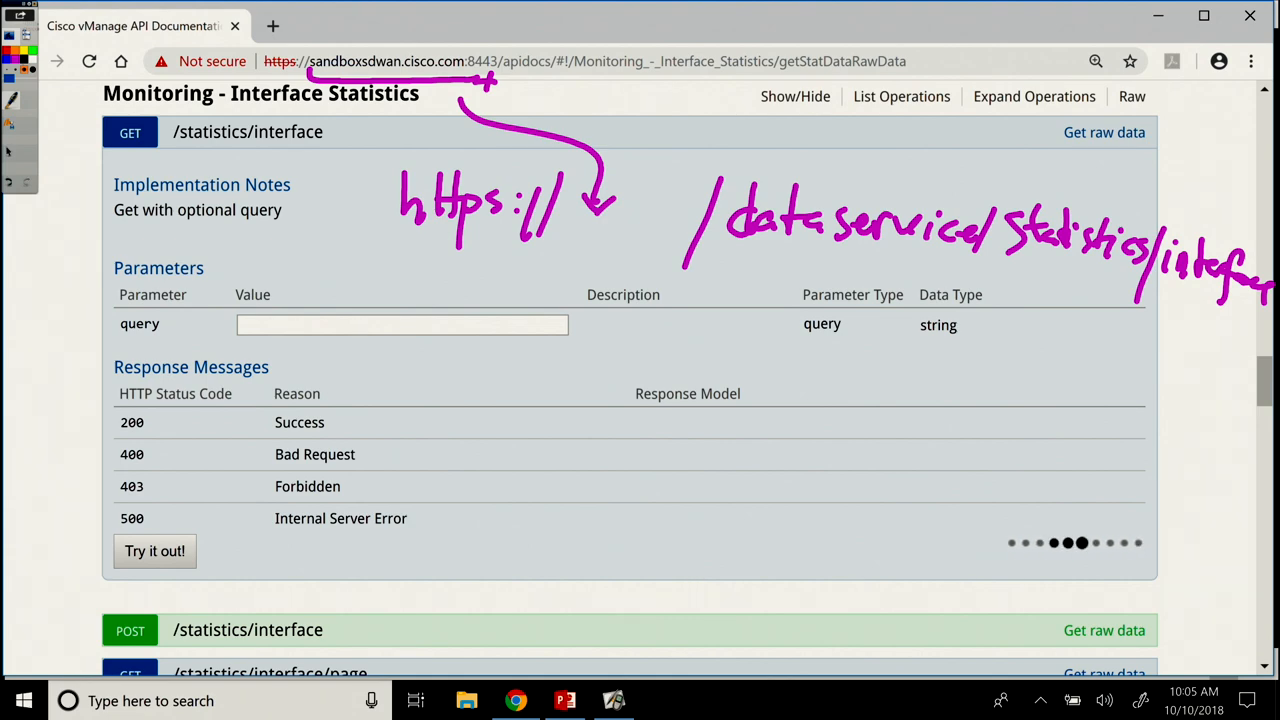
{"action": "left_click", "coordinate": [154, 551]}
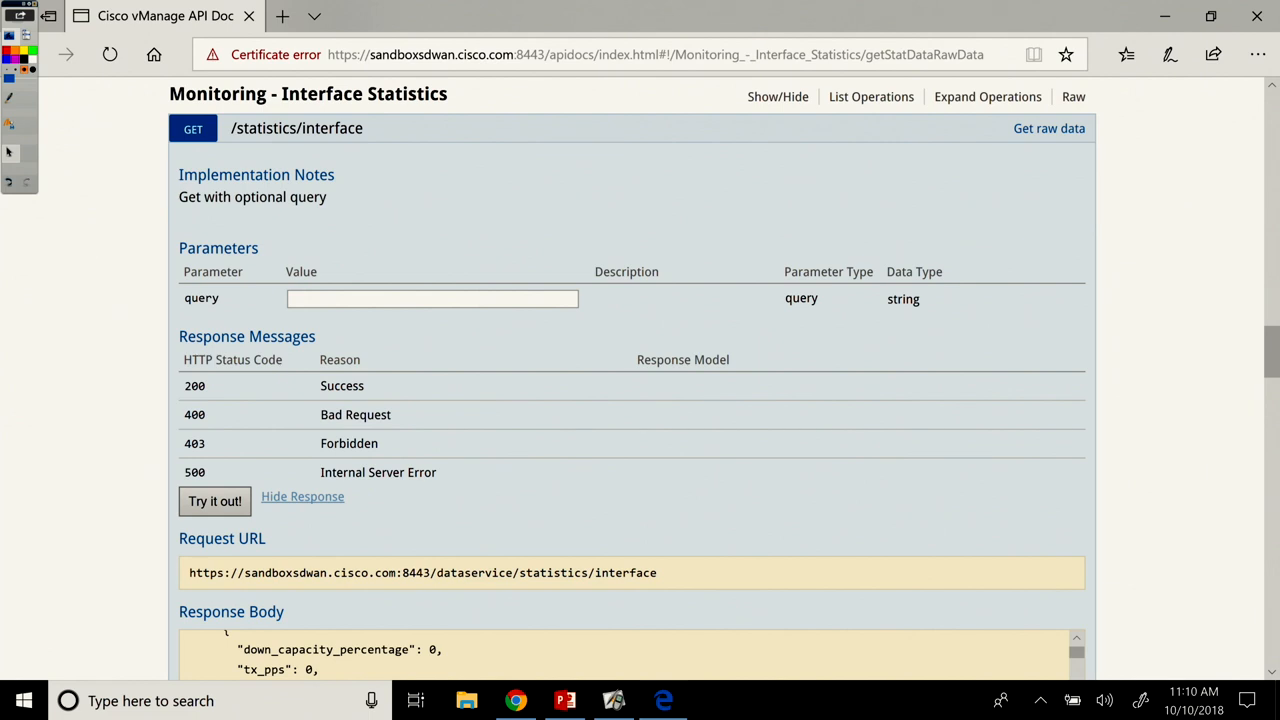
Step: Scroll the response body to the eth0 entry showing vedge-cloud and oper status Up
{"action": "scroll", "scroll_direction": "down", "scroll_amount": 3}
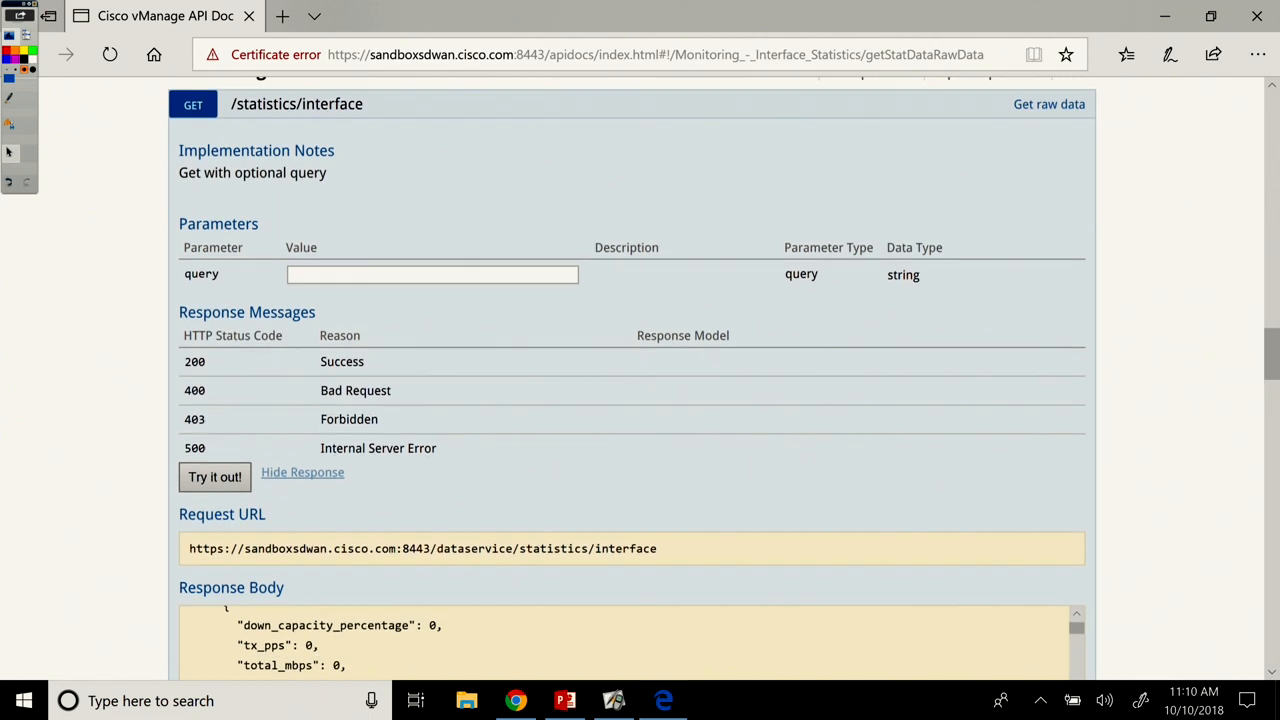
{"action": "scroll", "scroll_direction": "down", "scroll_amount": 3}
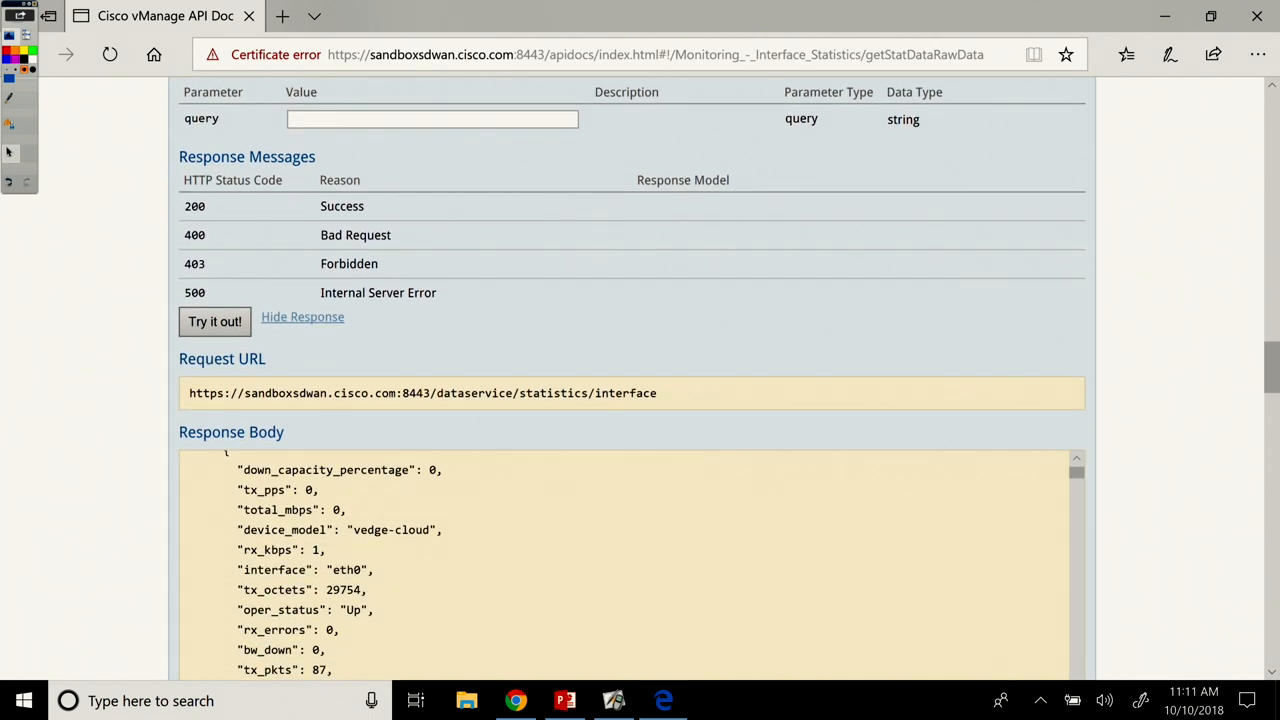
{"action": "scroll", "scroll_direction": "down", "scroll_amount": 3}
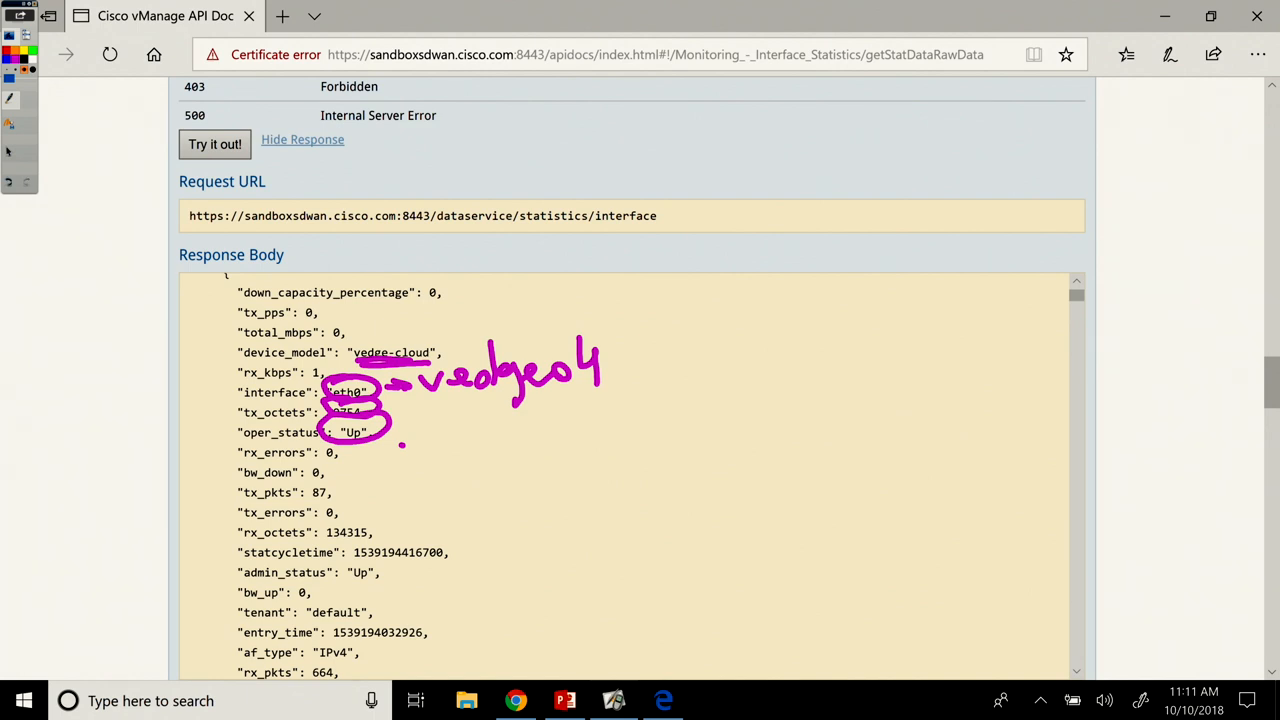
Step: Mark the eth0 rx/tx errors, tx packets, rx octets and IPv4 values, then clear the ink
{"action": "left_click_drag", "start_coordinate": [300, 490], "coordinate": [340, 490]}
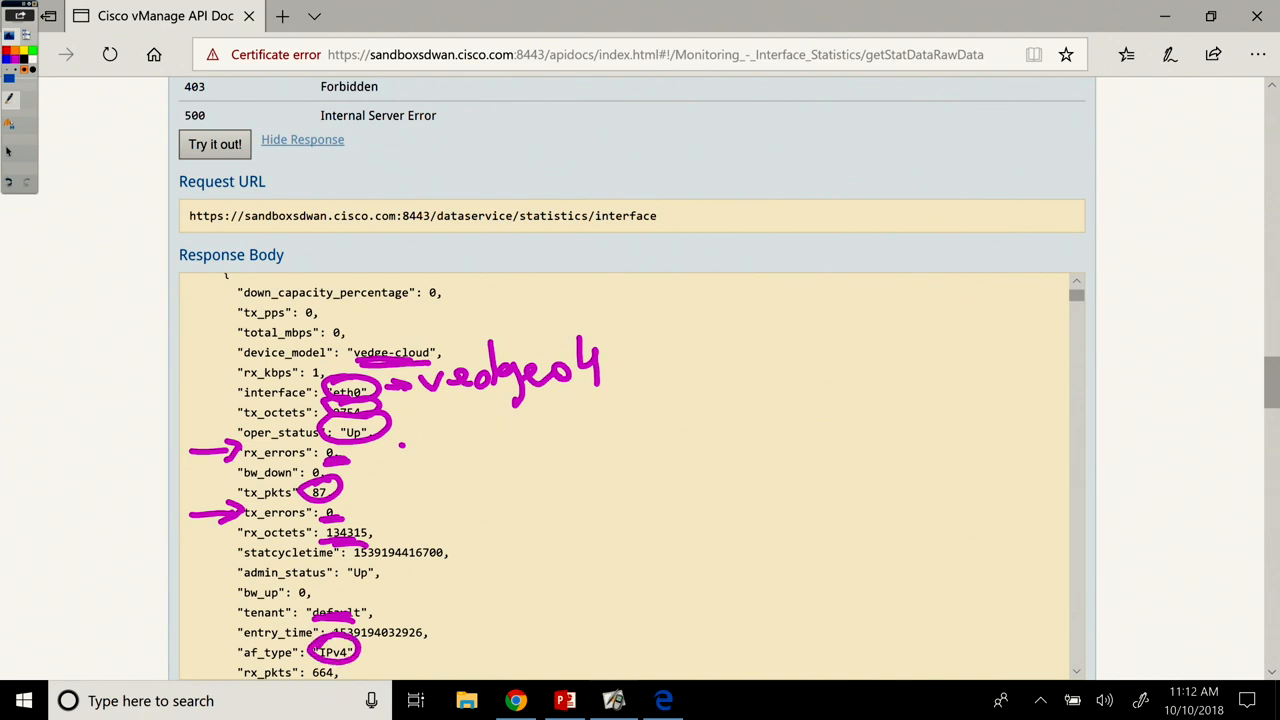
{"action": "left_click_drag", "start_coordinate": [310, 660], "coordinate": [360, 645]}
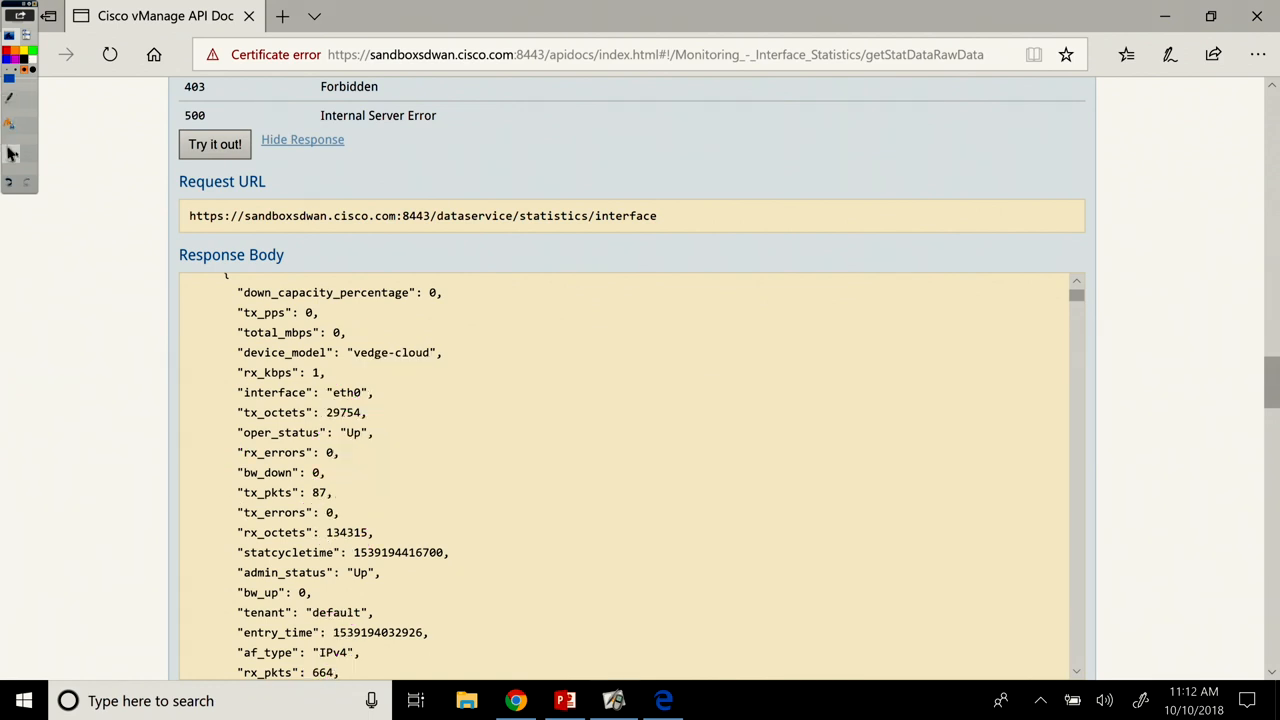
{"action": "scroll", "scroll_direction": "down", "scroll_amount": 3}
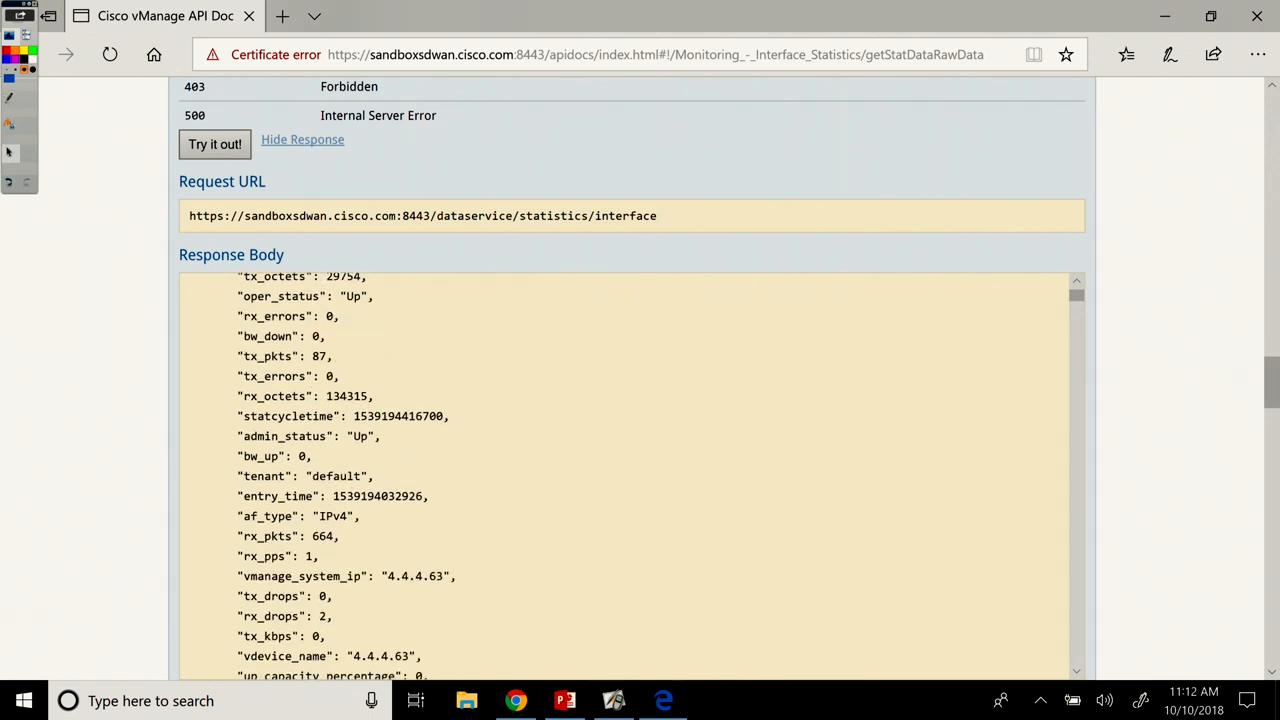
{"action": "scroll", "scroll_direction": "down", "scroll_amount": 3}
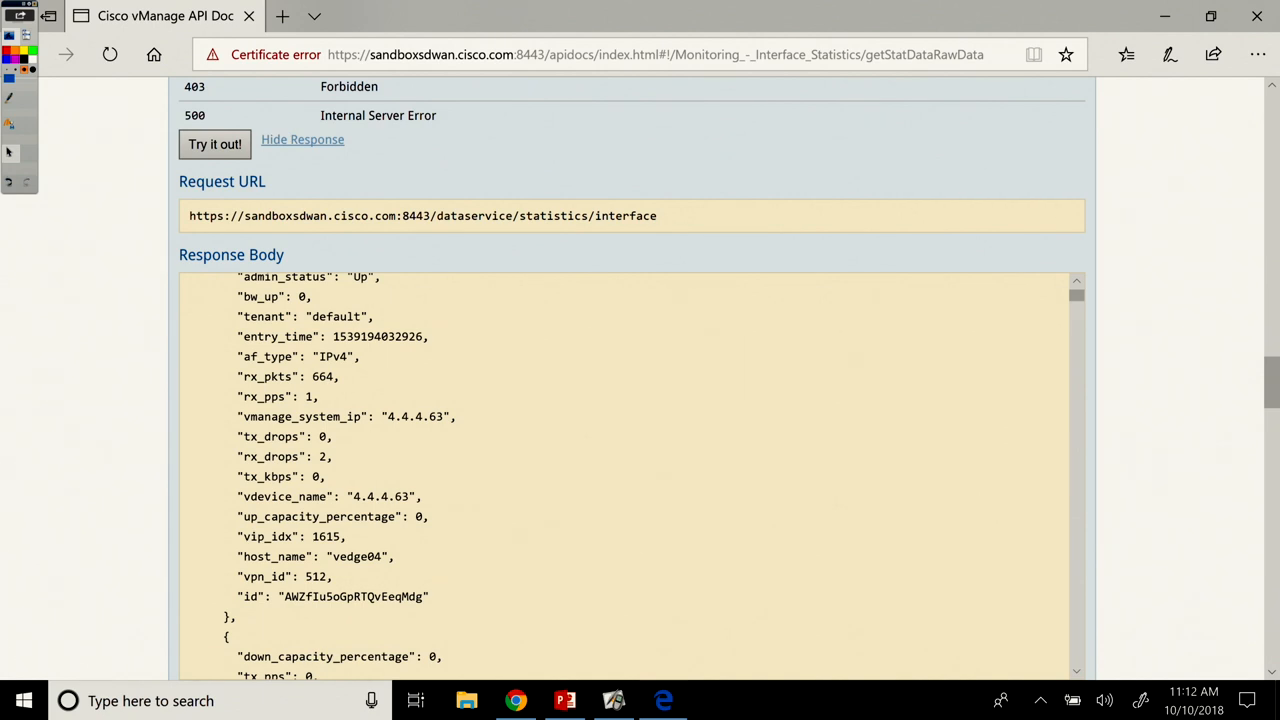
{"action": "scroll", "scroll_direction": "down", "scroll_amount": 3}
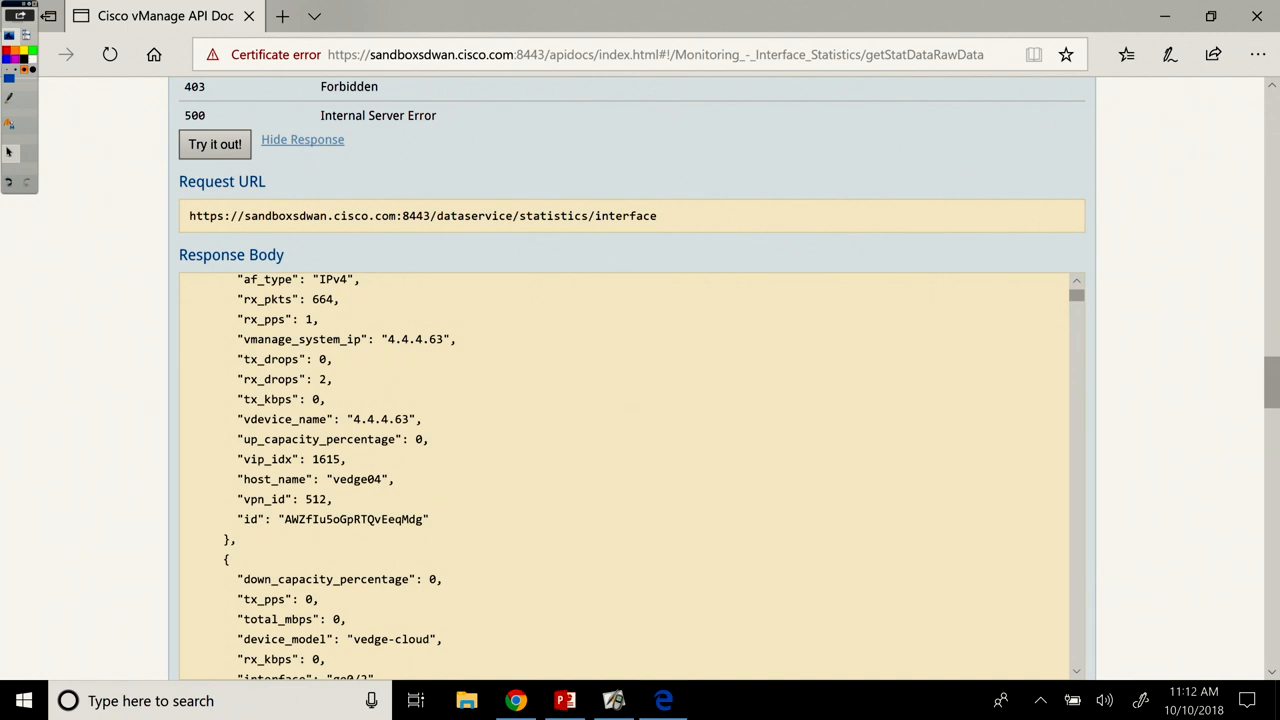
{"action": "scroll", "scroll_direction": "down", "scroll_amount": 3}
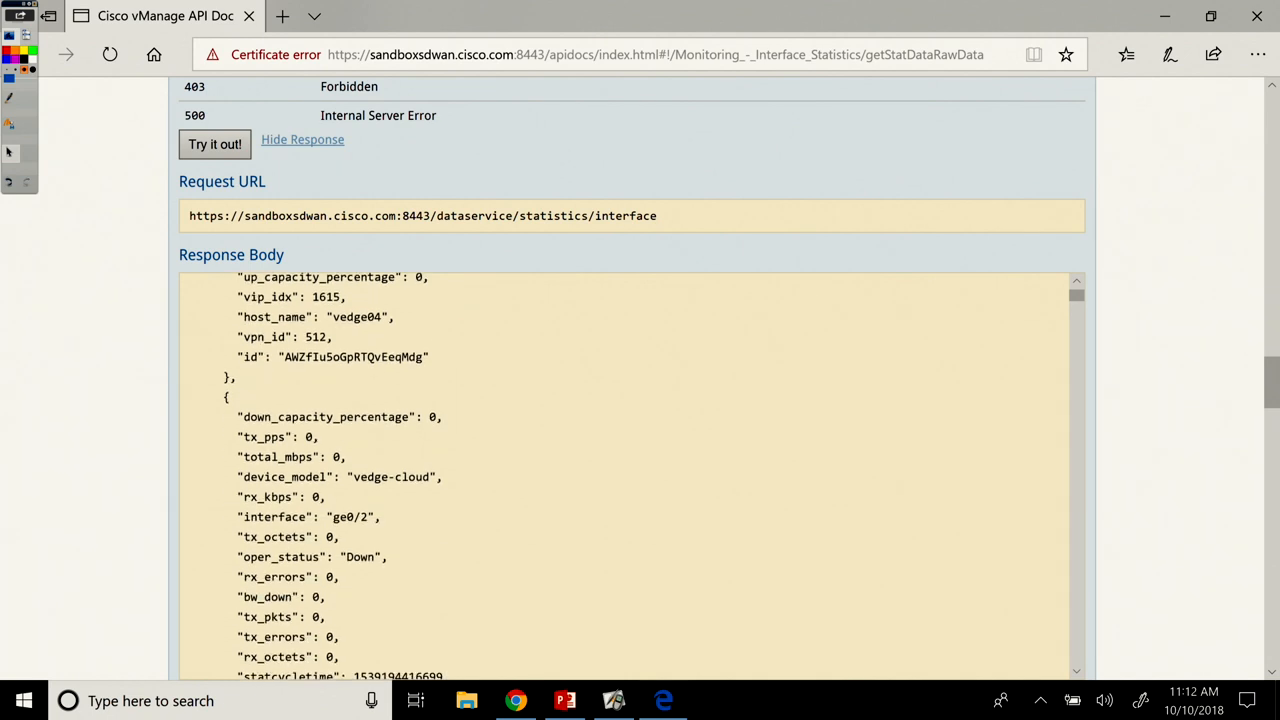
{"action": "scroll", "scroll_direction": "down", "scroll_amount": 3}
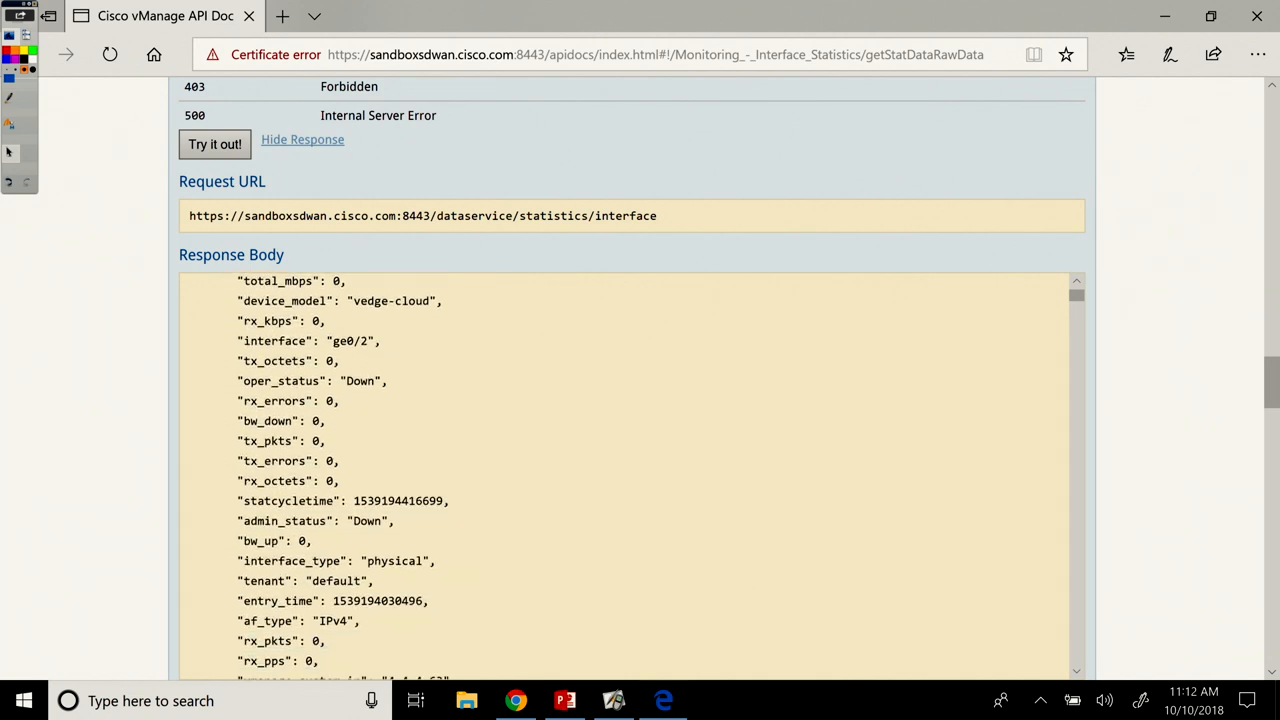
{"action": "scroll", "scroll_direction": "down", "scroll_amount": 3}
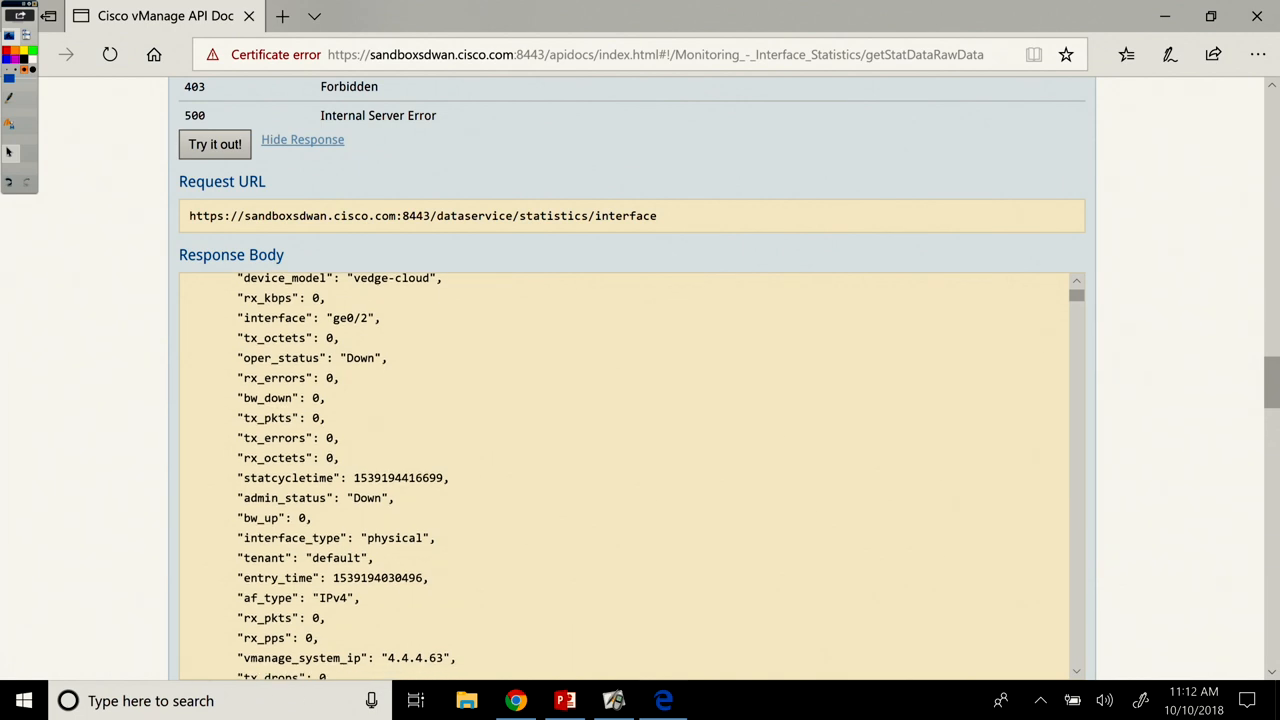
{"action": "double_click", "coordinate": [361, 299]}
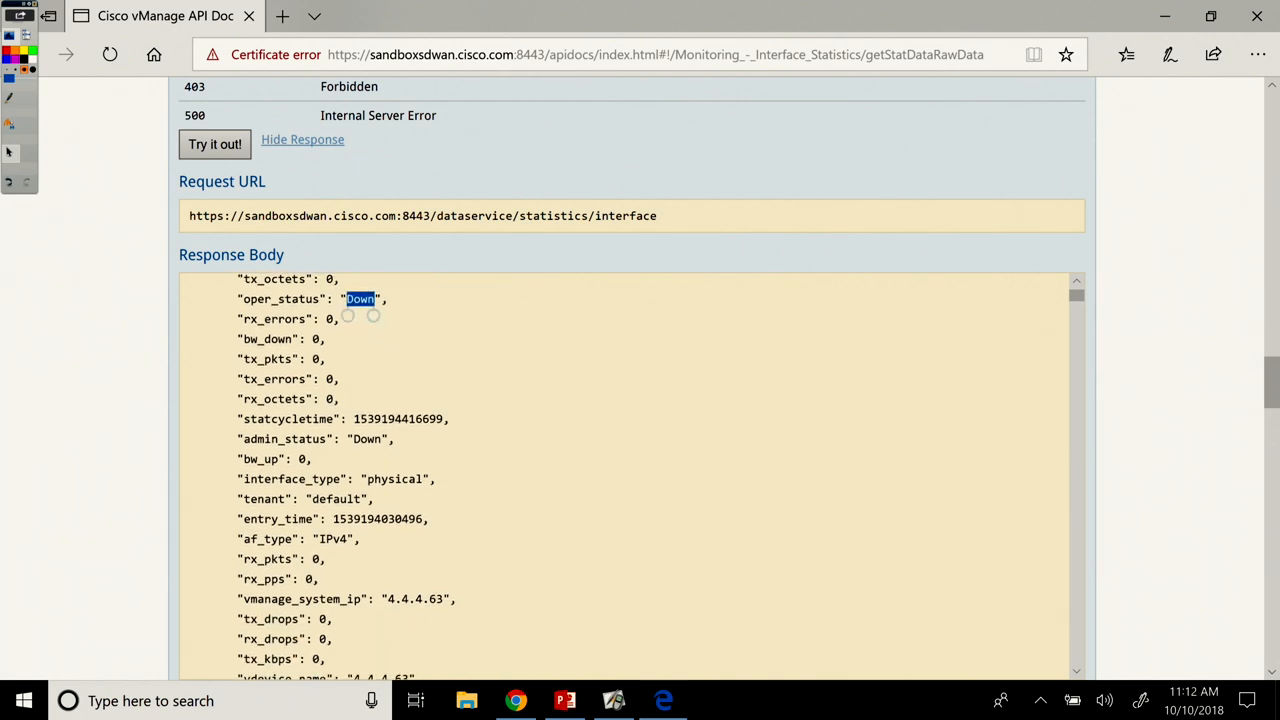
{"action": "scroll", "scroll_direction": "down", "scroll_amount": 3}
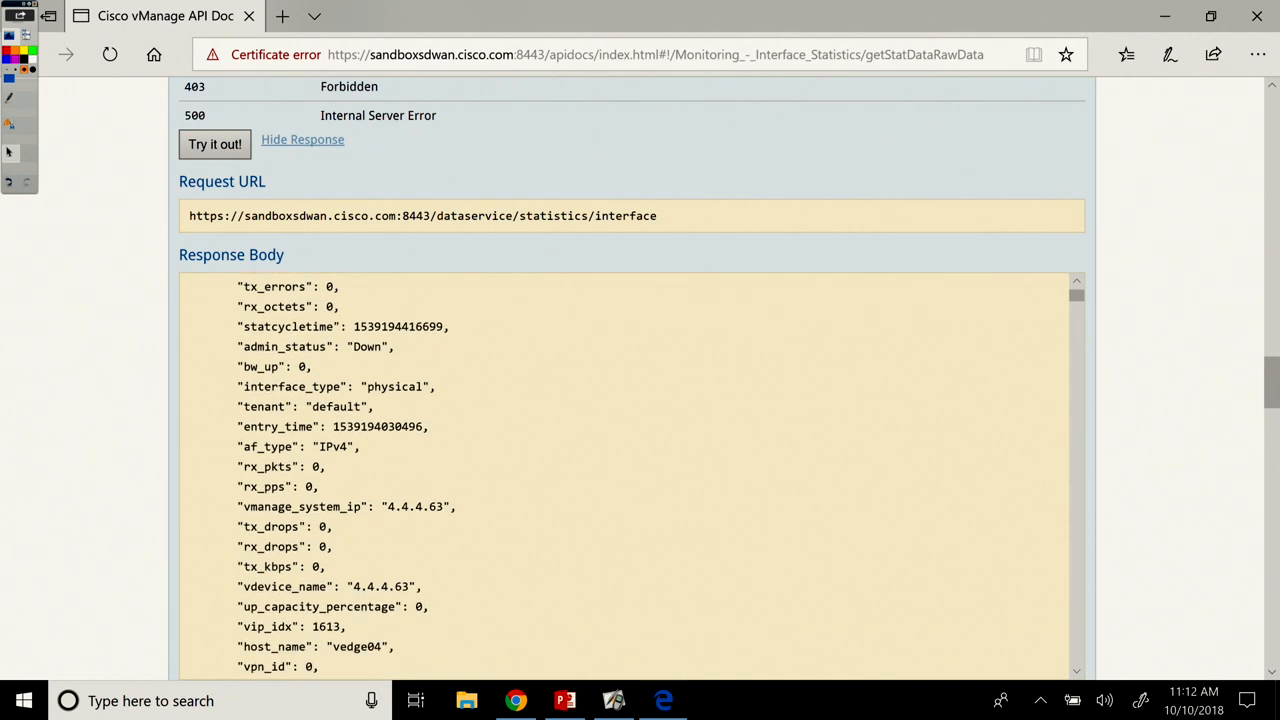
{"action": "scroll", "scroll_direction": "down", "scroll_amount": 3}
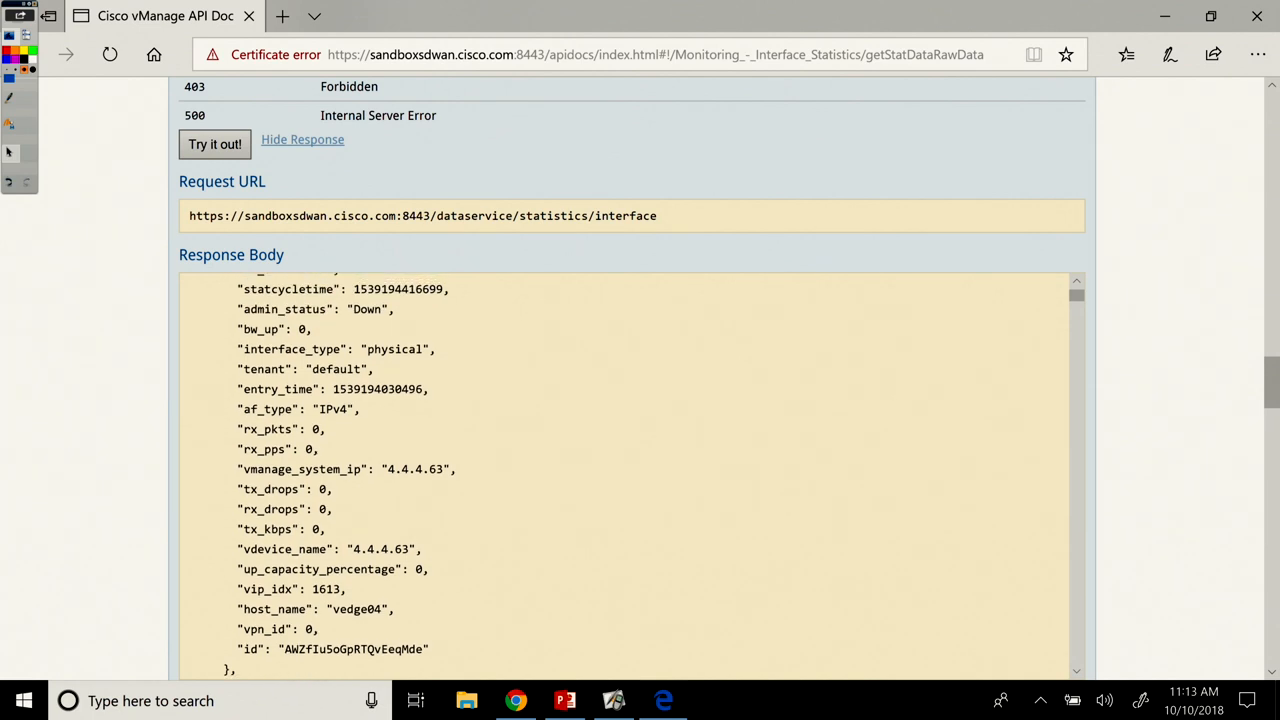
{"action": "scroll", "scroll_direction": "down", "scroll_amount": 3}
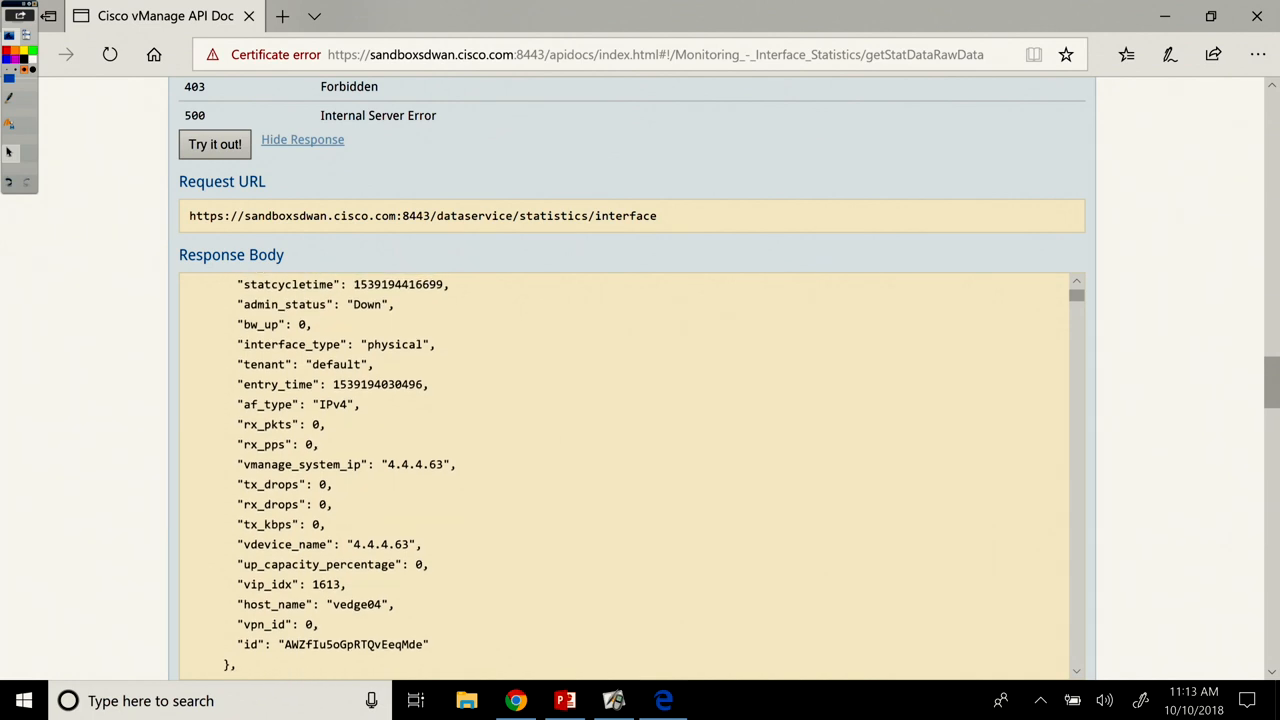
{"action": "scroll", "scroll_direction": "down", "scroll_amount": 3}
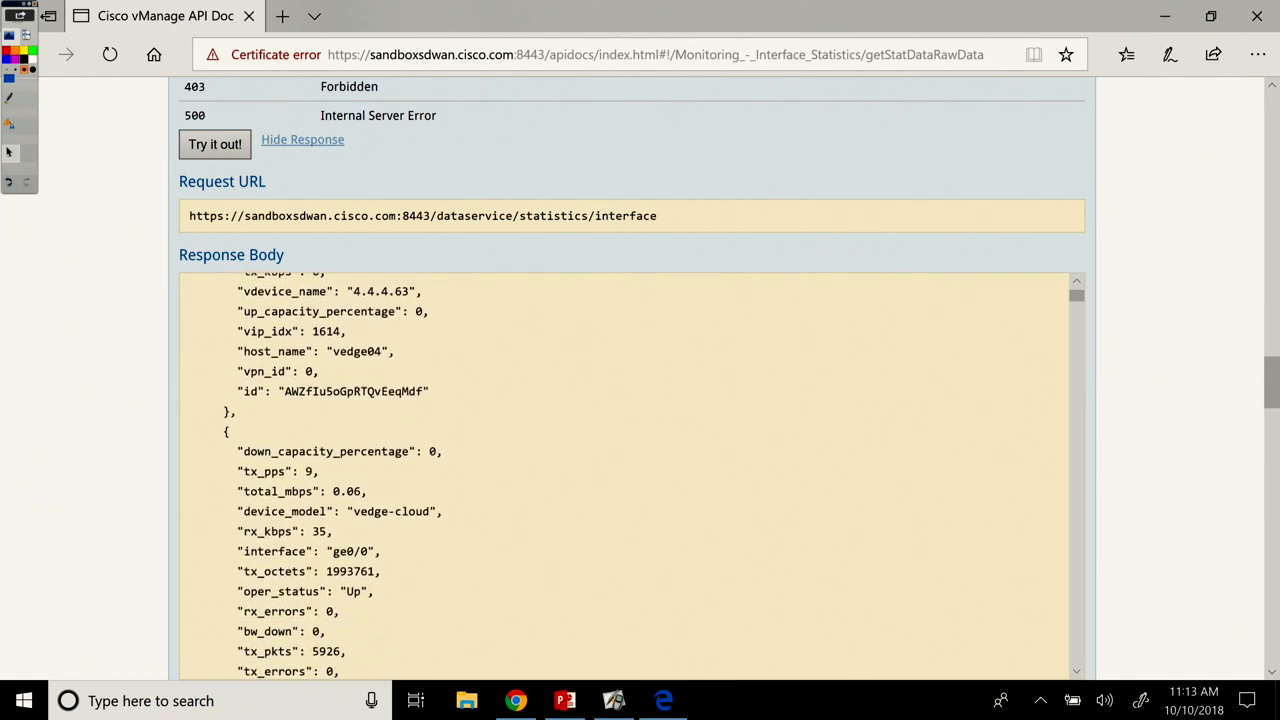
{"action": "scroll", "scroll_direction": "down", "scroll_amount": 3}
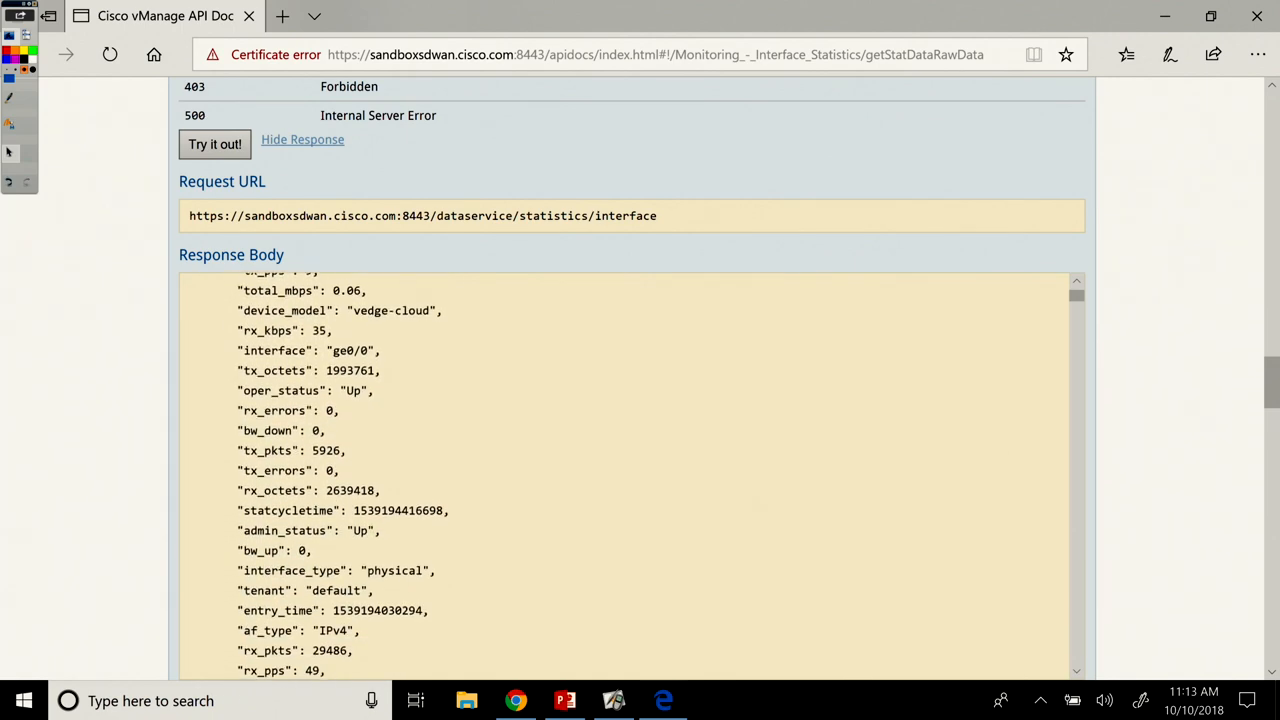
{"action": "scroll", "scroll_direction": "down", "scroll_amount": 3}
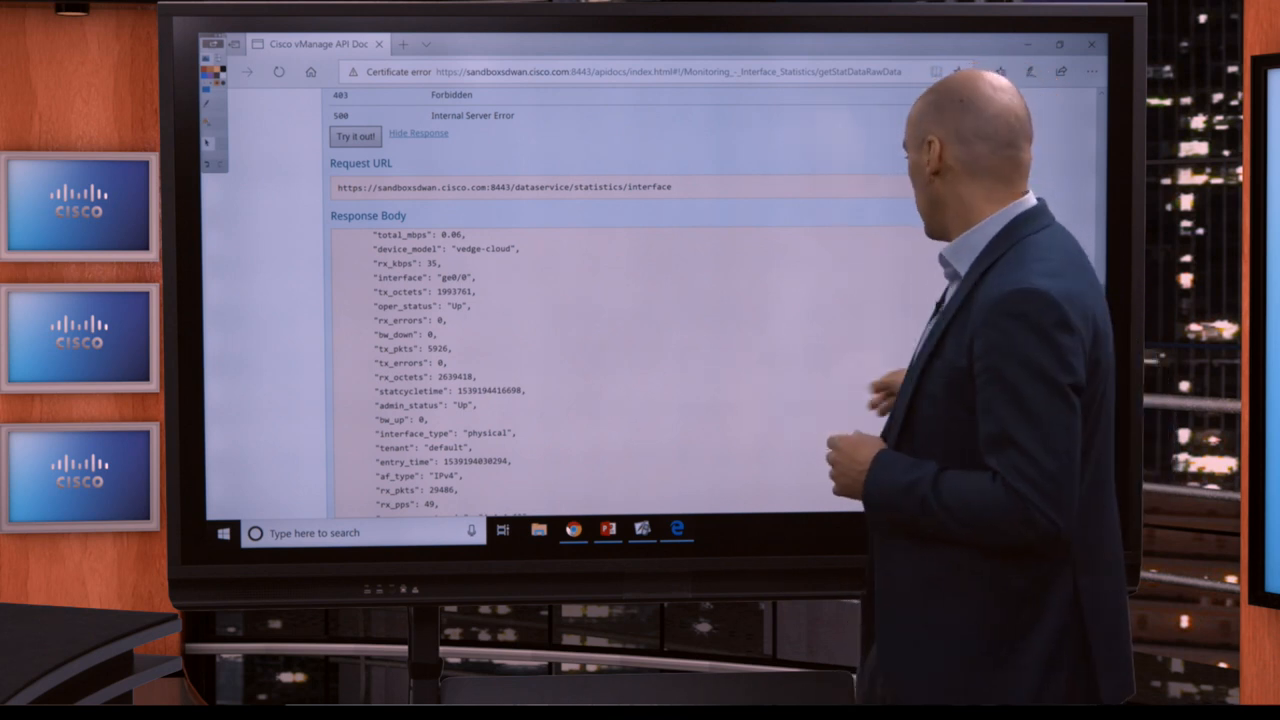
{"action": "scroll", "scroll_direction": "down", "scroll_amount": 3}
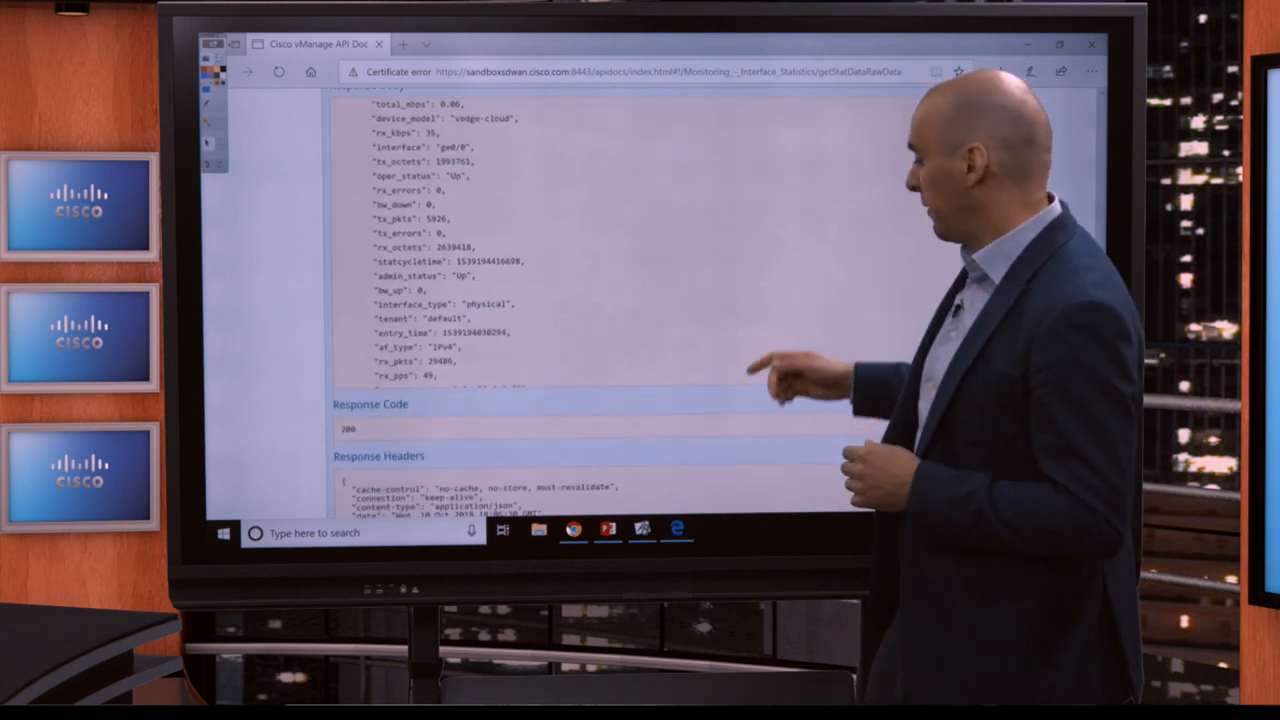